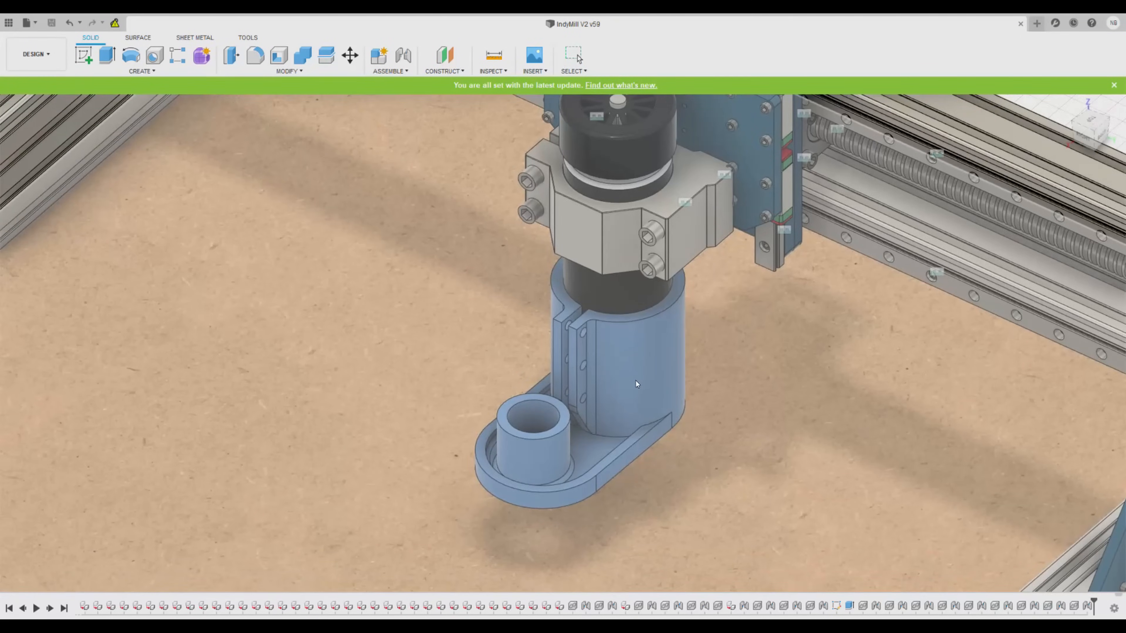
Step: Scroll through the Alibaba ball screw cover listings and the bellows-cover image results
drag(636, 384, 611, 361)
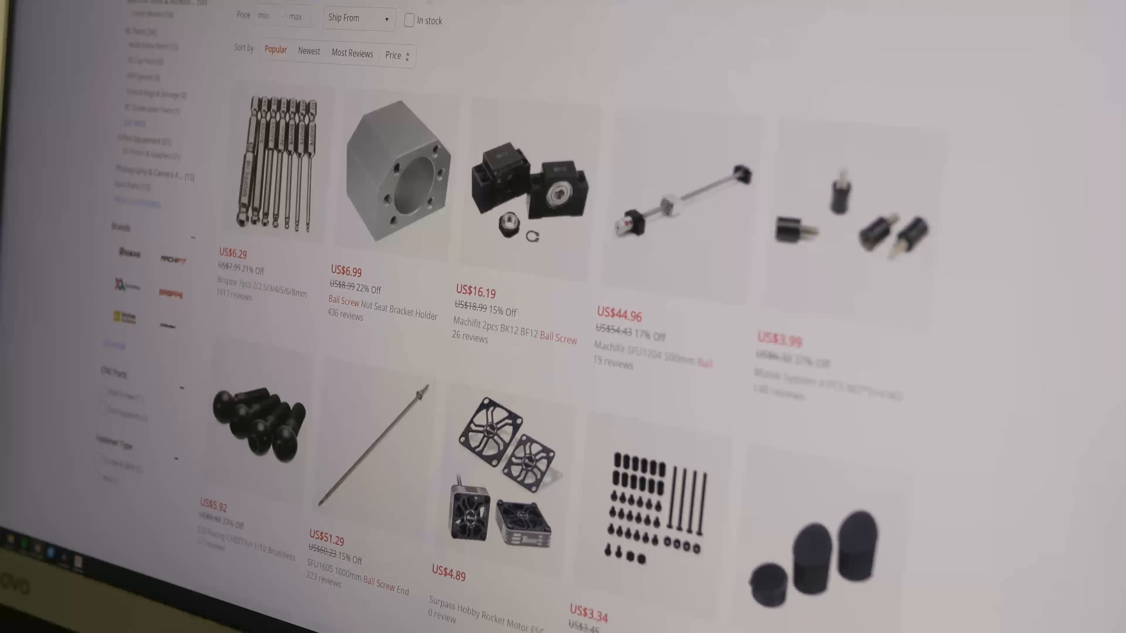
scroll(down, 3)
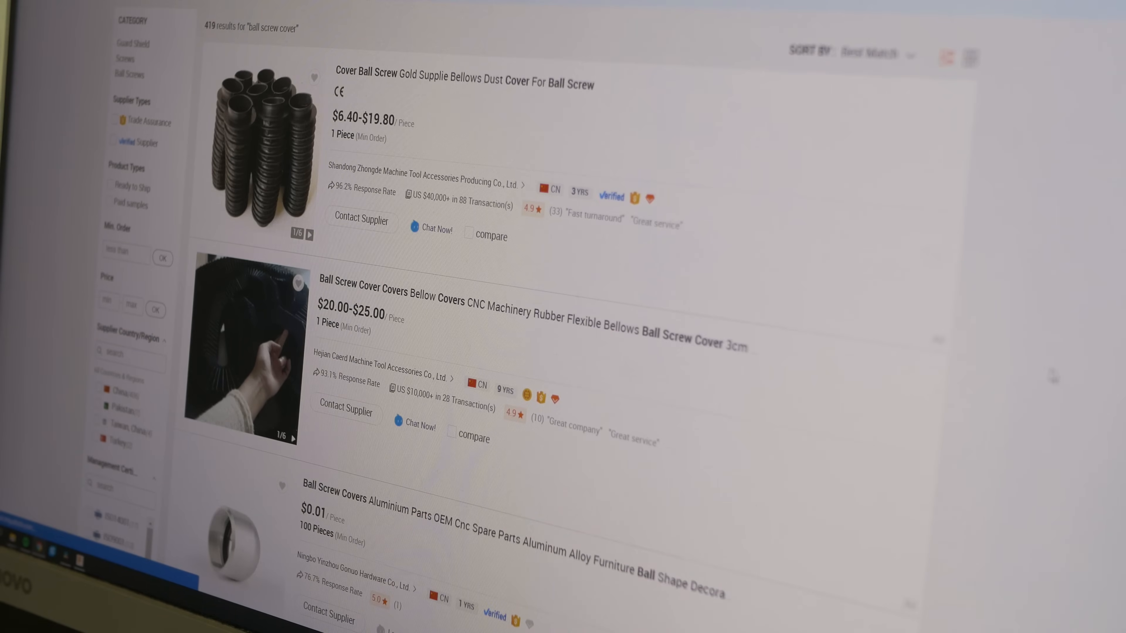
scroll(down, 3)
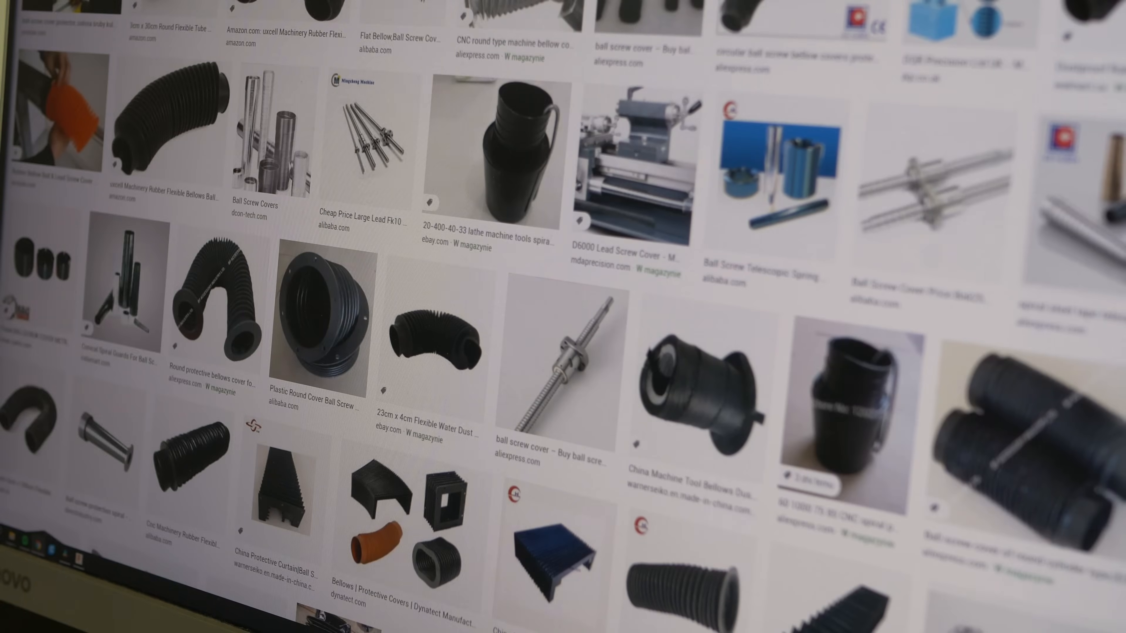
scroll(down, 3)
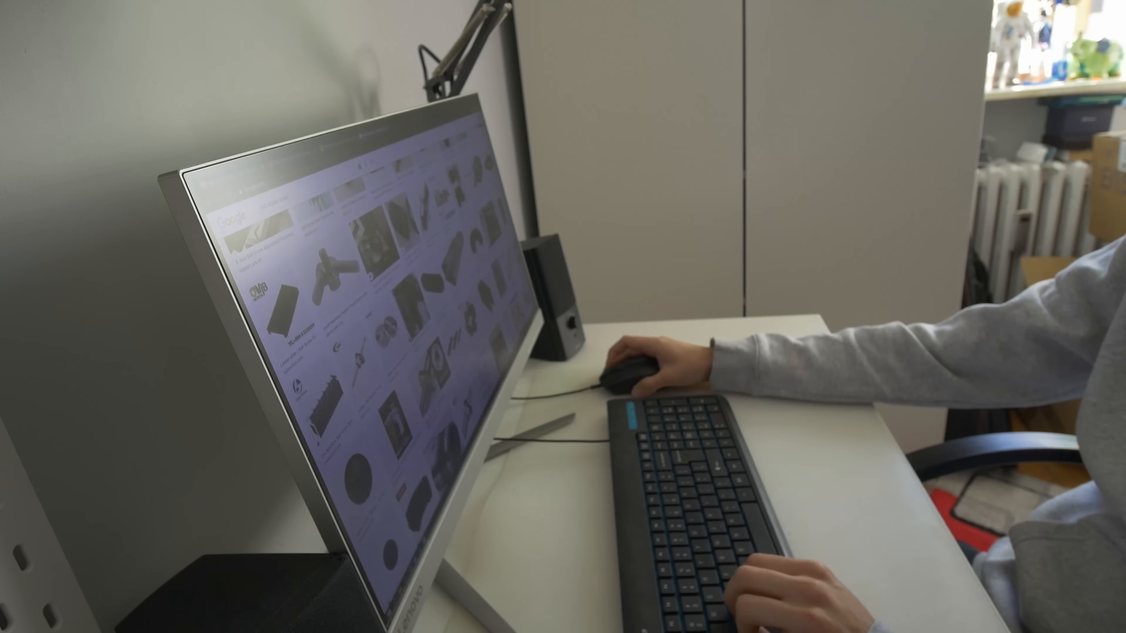
scroll(down, 3)
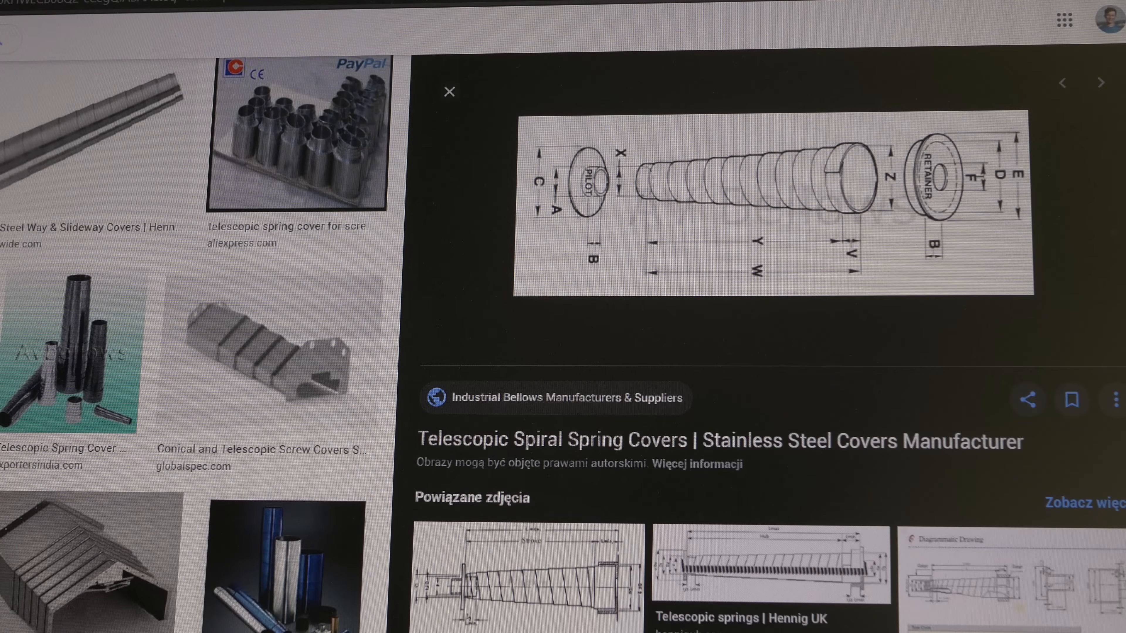
Step: Scroll the Google Images results toward the telescopic spiral spring cover drawing
scroll(down, 3)
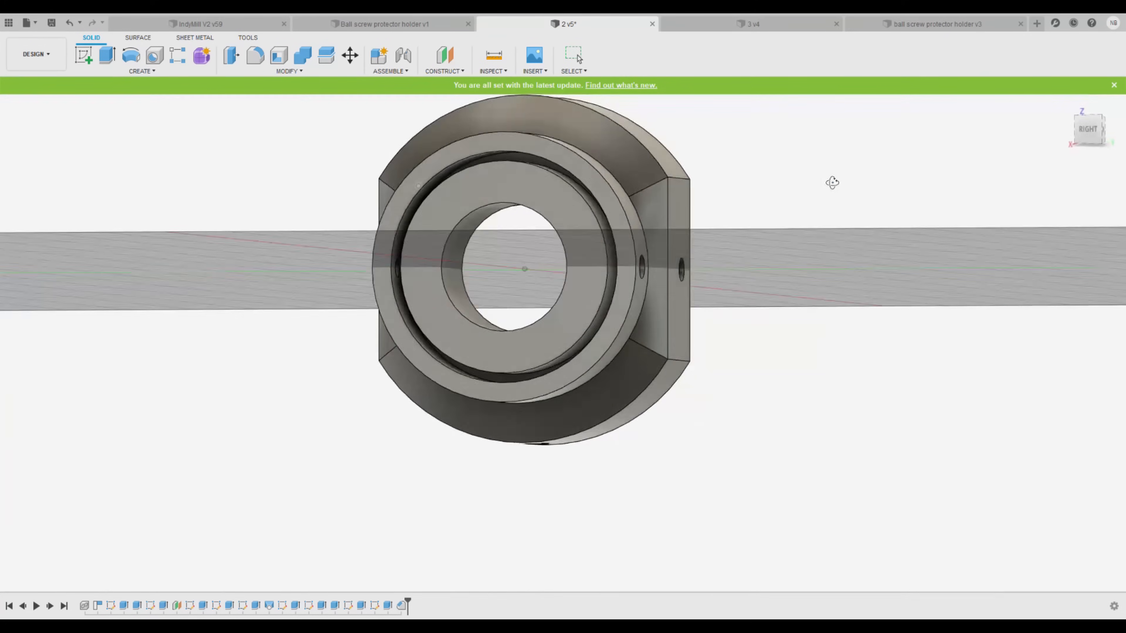
click(752, 23)
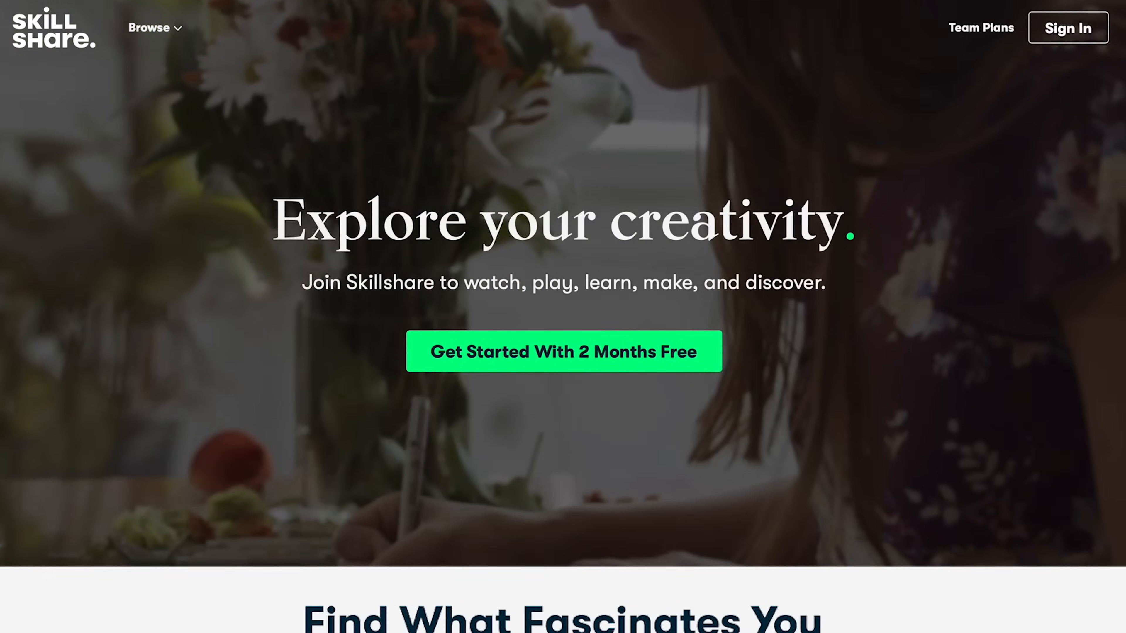
Step: Scroll down the Graphic Design category to the Featured and Popular classes sections
scroll(down, 3)
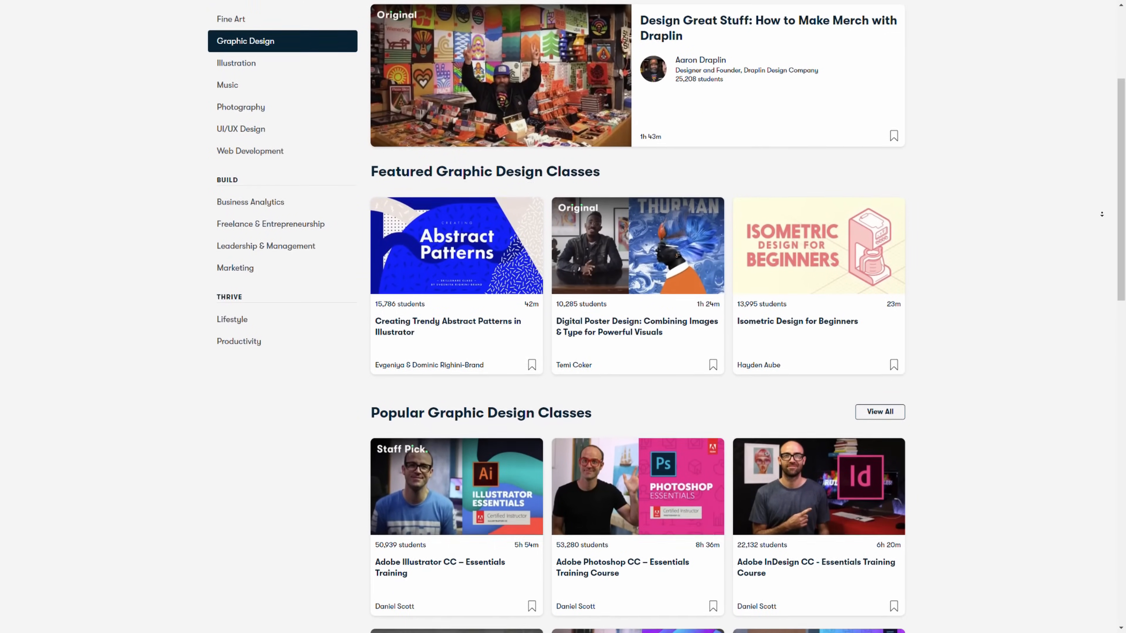
scroll(down, 3)
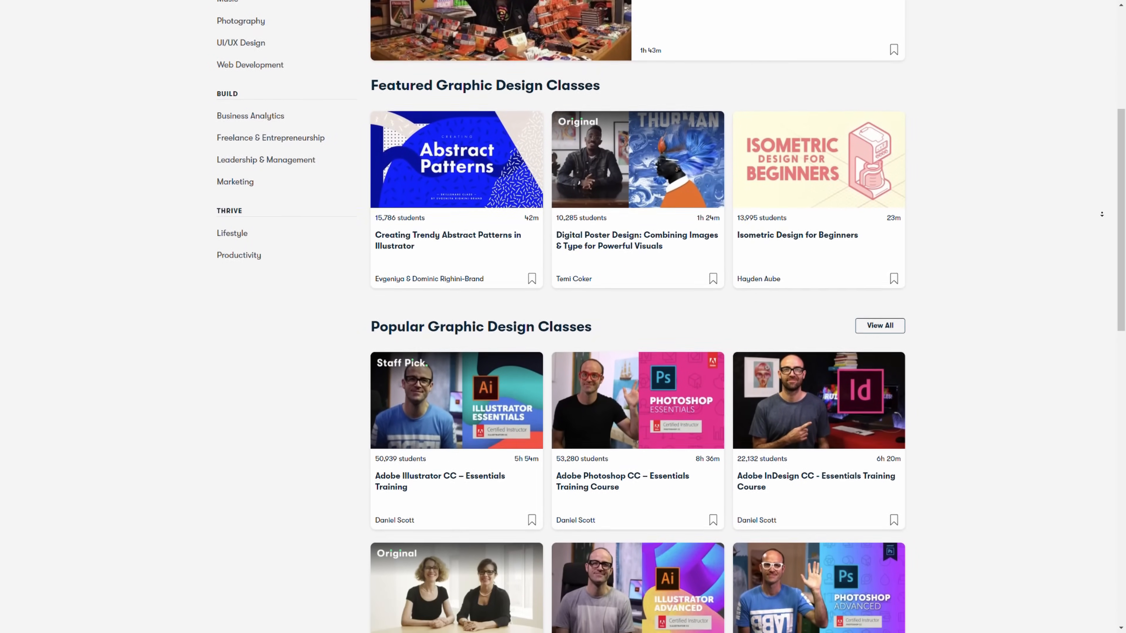
scroll(down, 3)
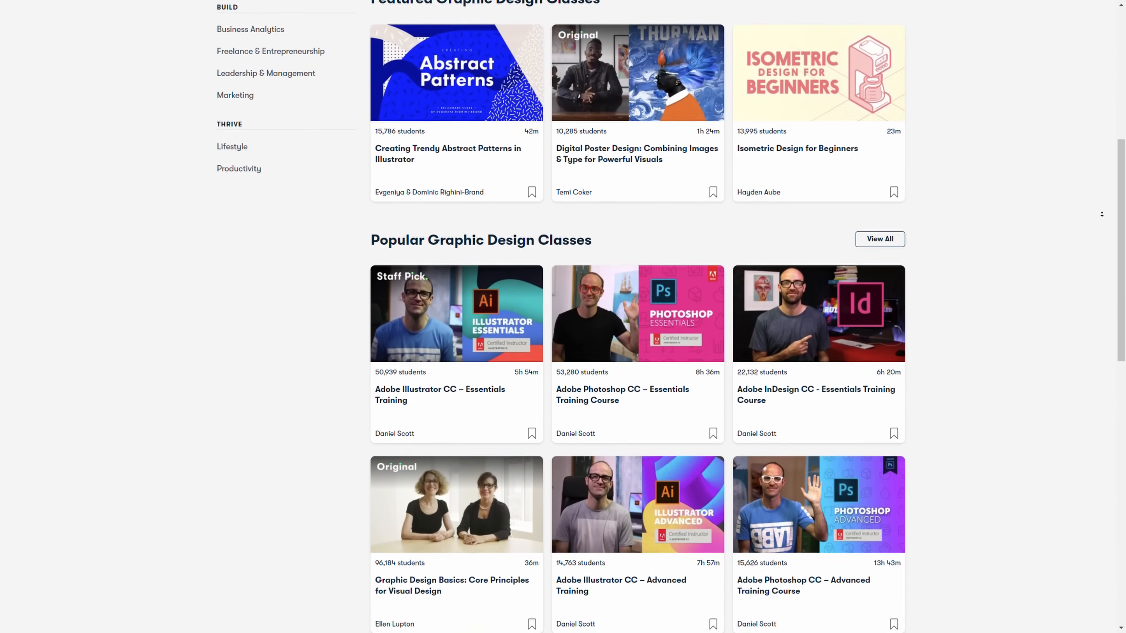
scroll(down, 3)
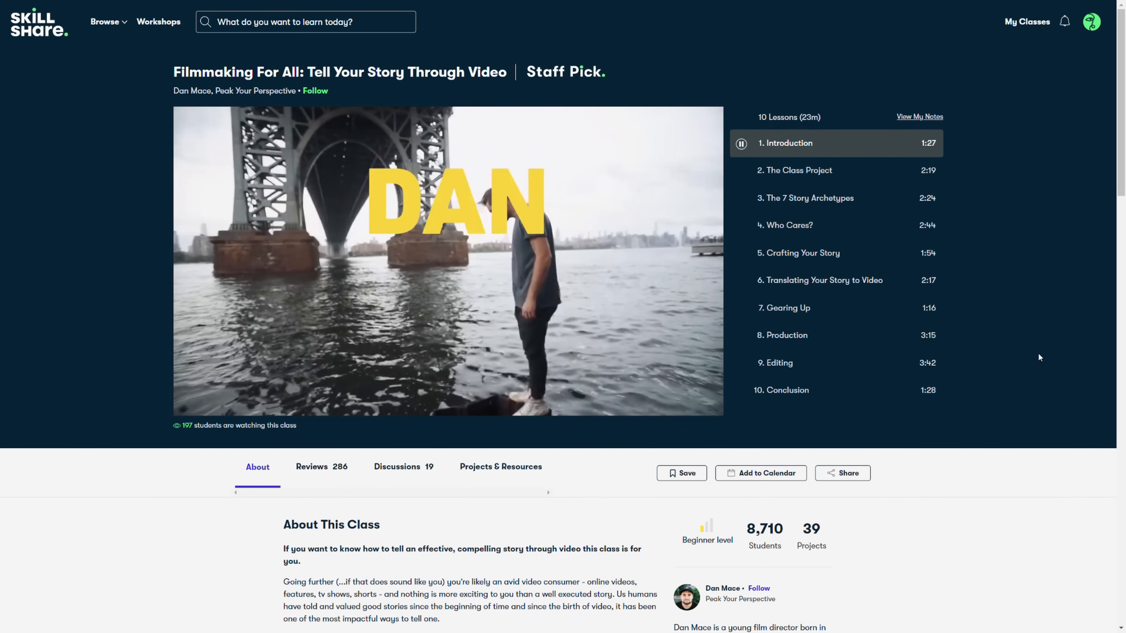
Step: Scroll down the Filmmaking For All class page toward its lesson list
scroll(down, 3)
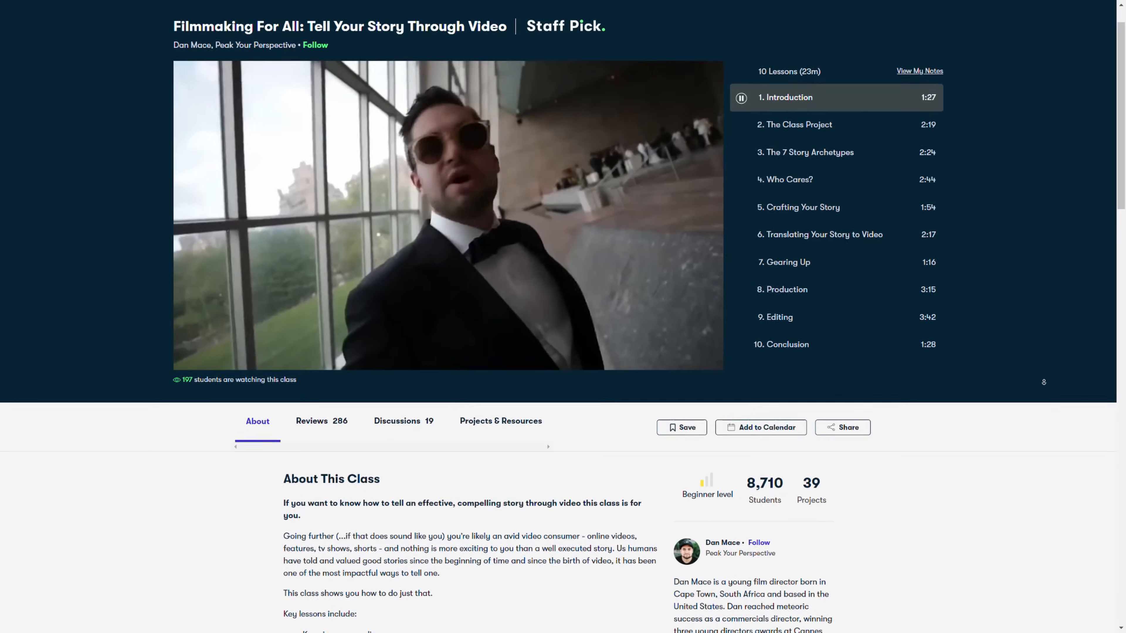
scroll(down, 3)
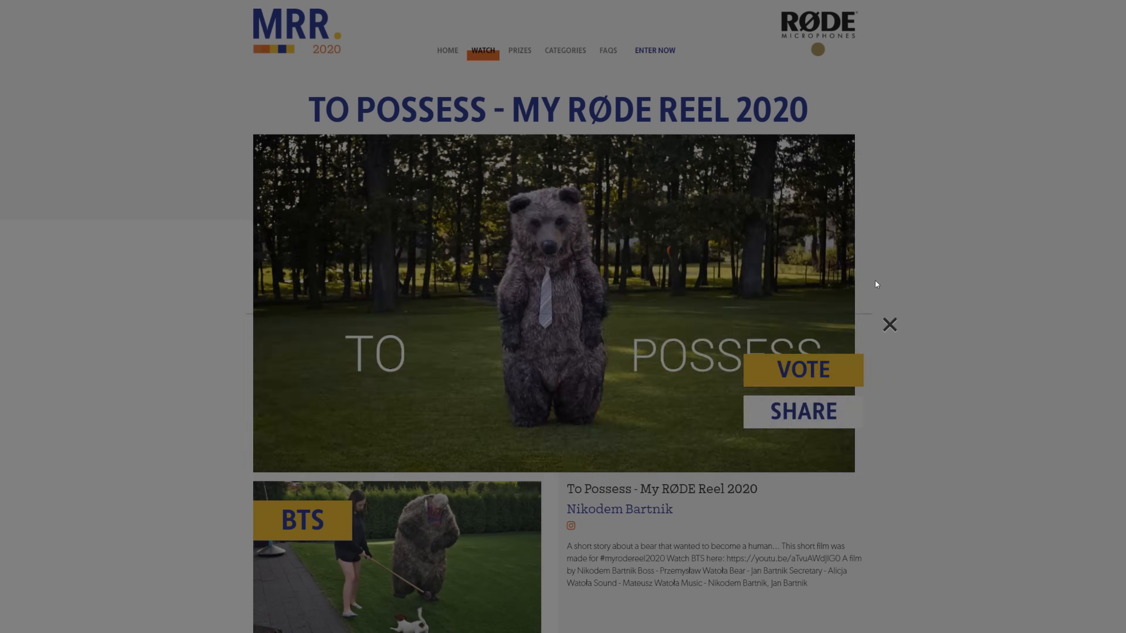
Step: Vote for the 'To Possess' film, bringing up the login-to-vote prompt
scroll(down, 3)
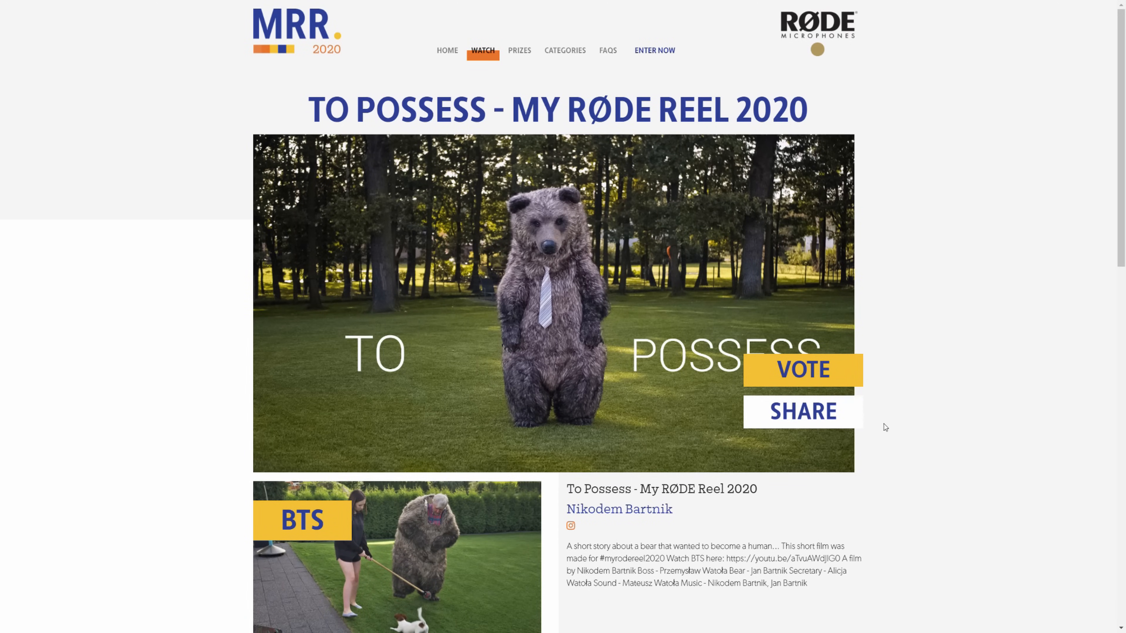
click(802, 370)
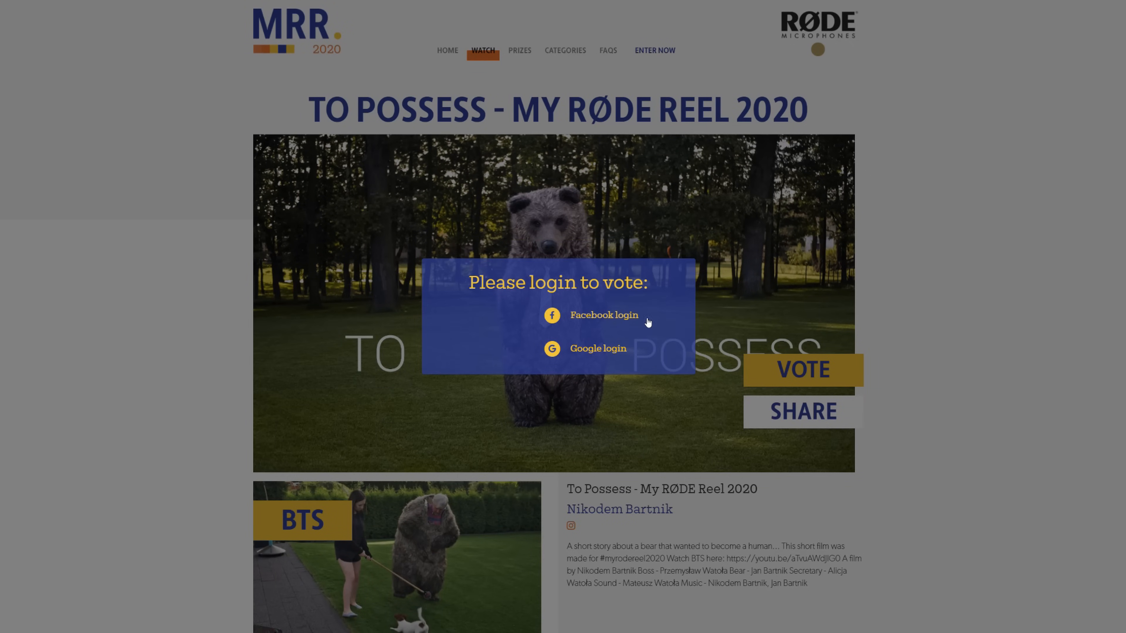